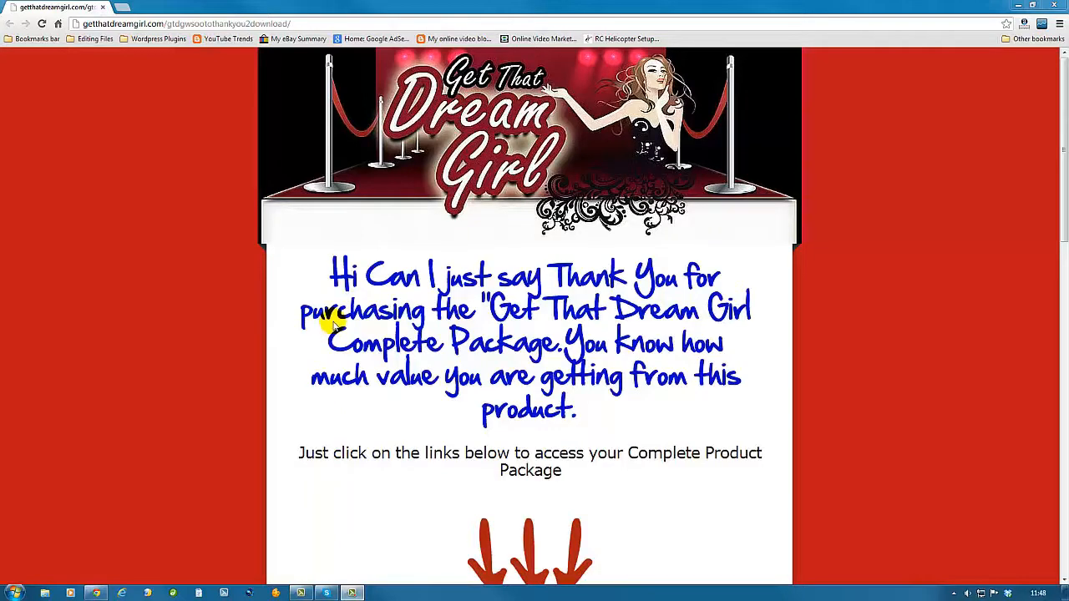
mouse_move(217, 263)
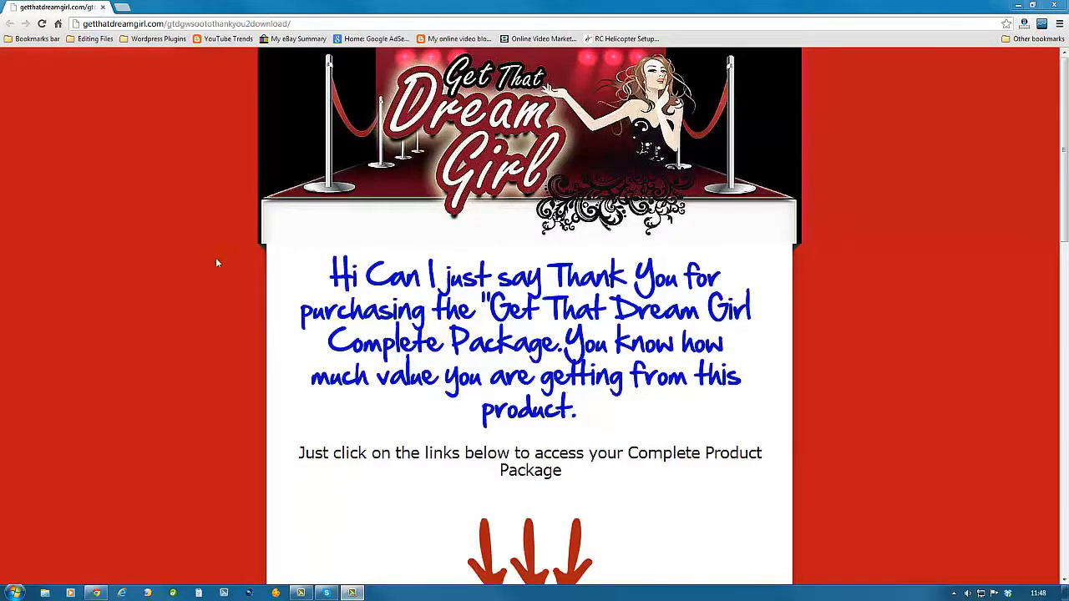
Step: Create a desktop folder named 'New folder Get that Dream Girl'
scroll(down, 3)
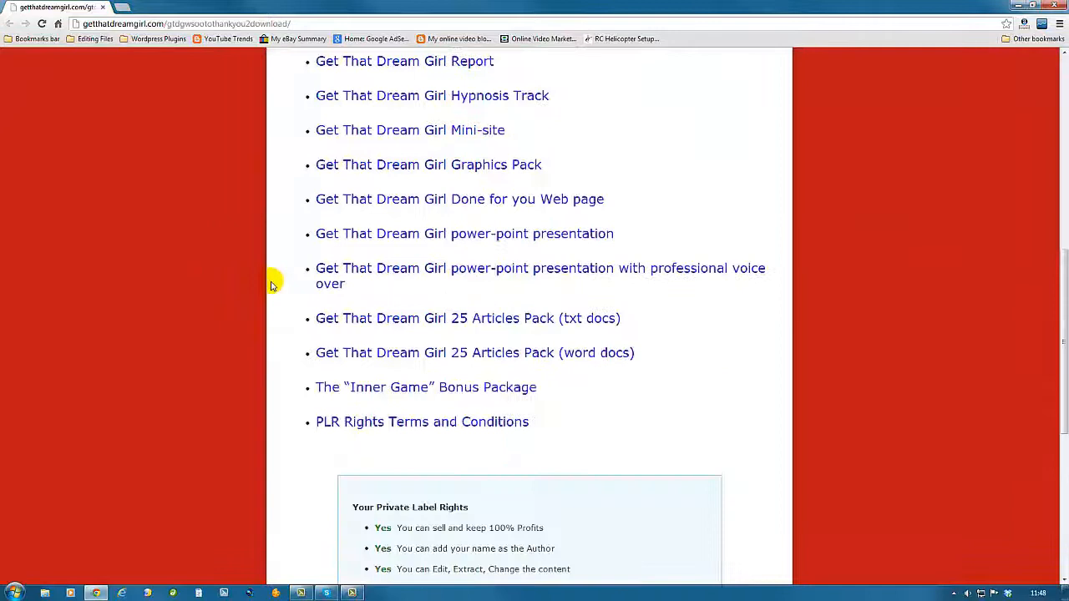
mouse_move(313, 121)
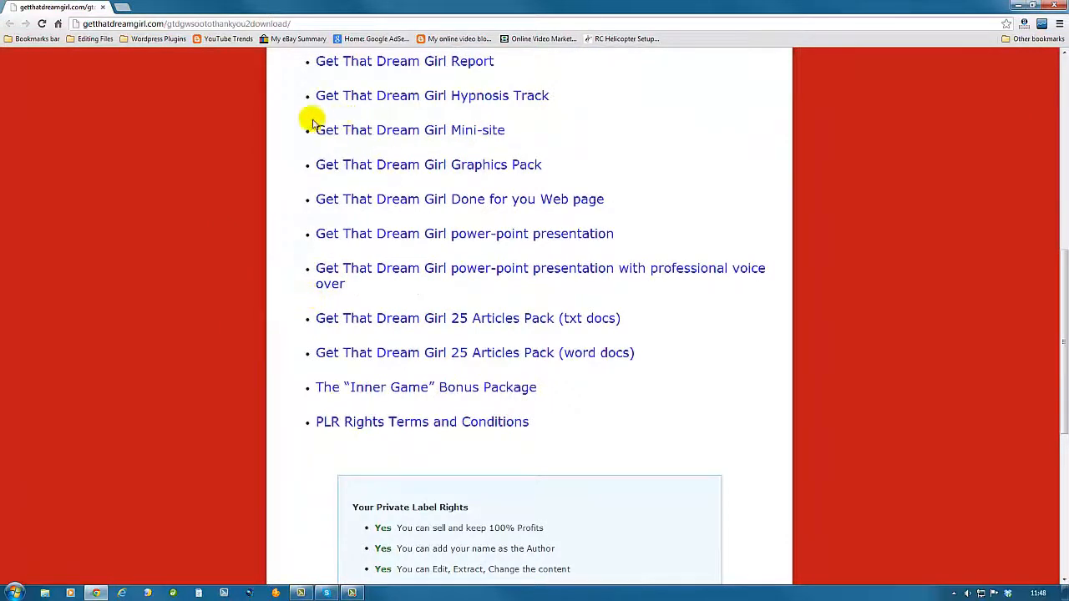
mouse_move(380, 139)
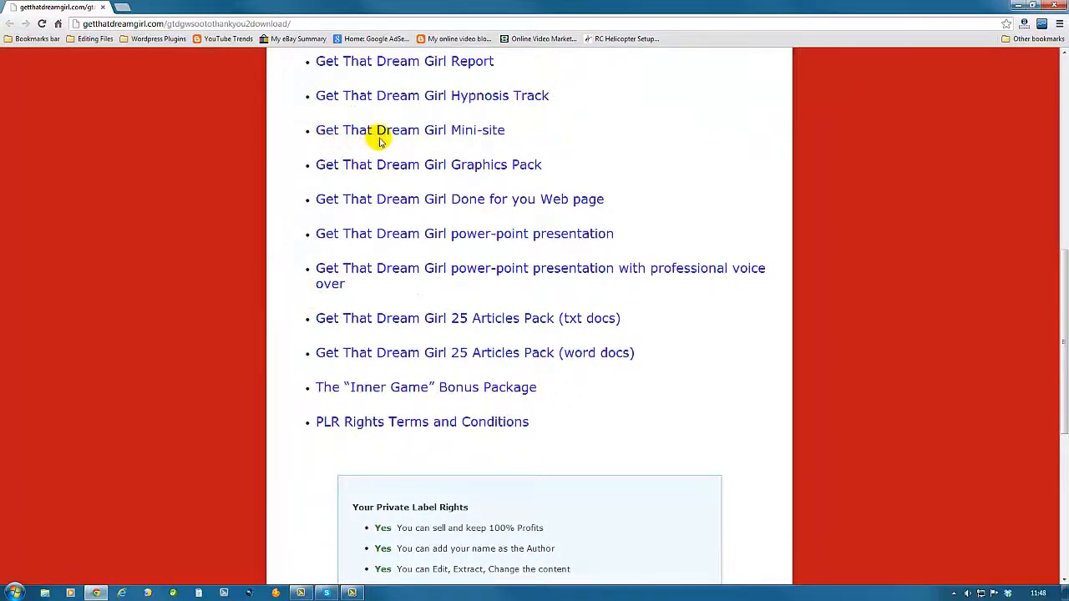
mouse_move(447, 130)
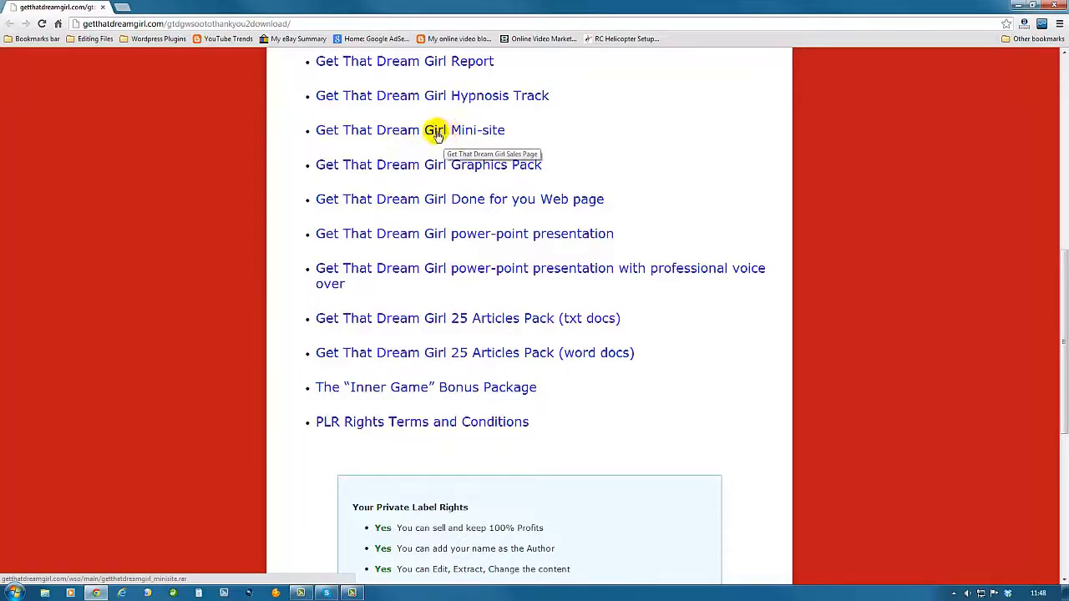
mouse_move(284, 169)
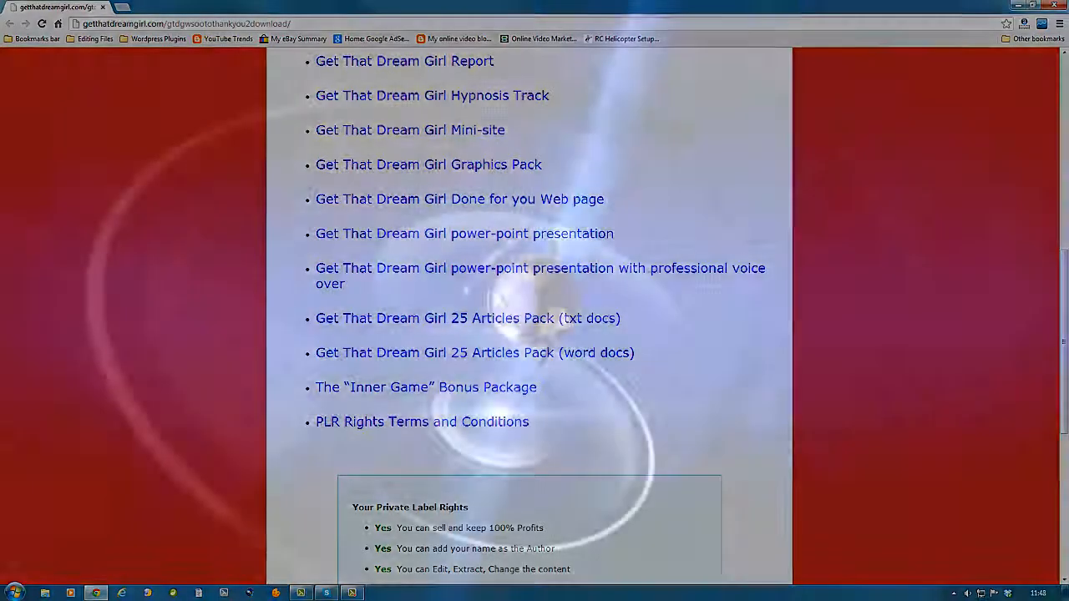
scroll(up, 3)
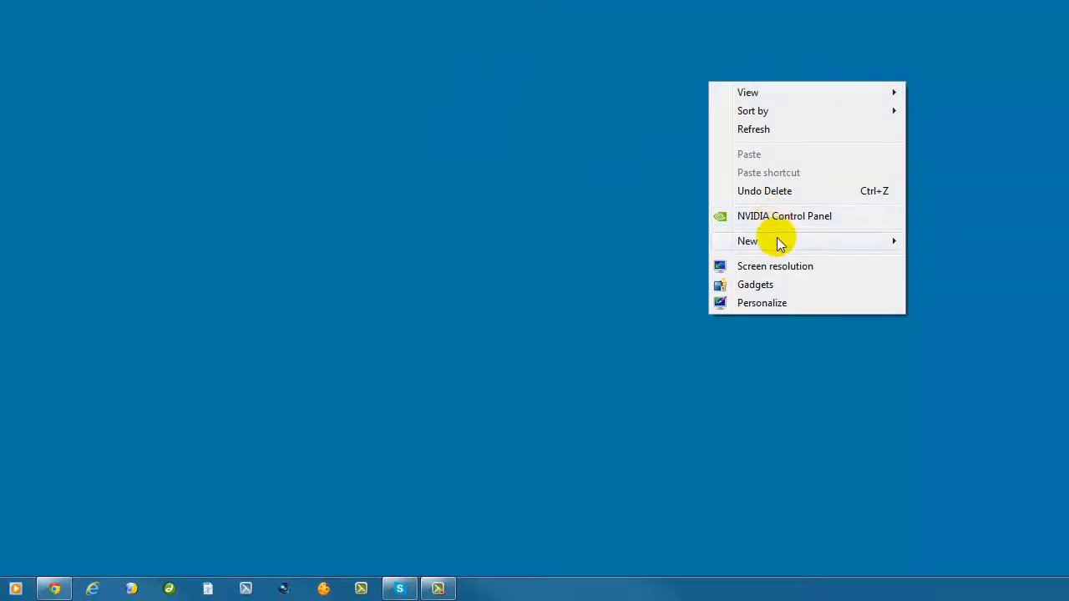
click(748, 241)
text(New folder Get that Dream Girl)
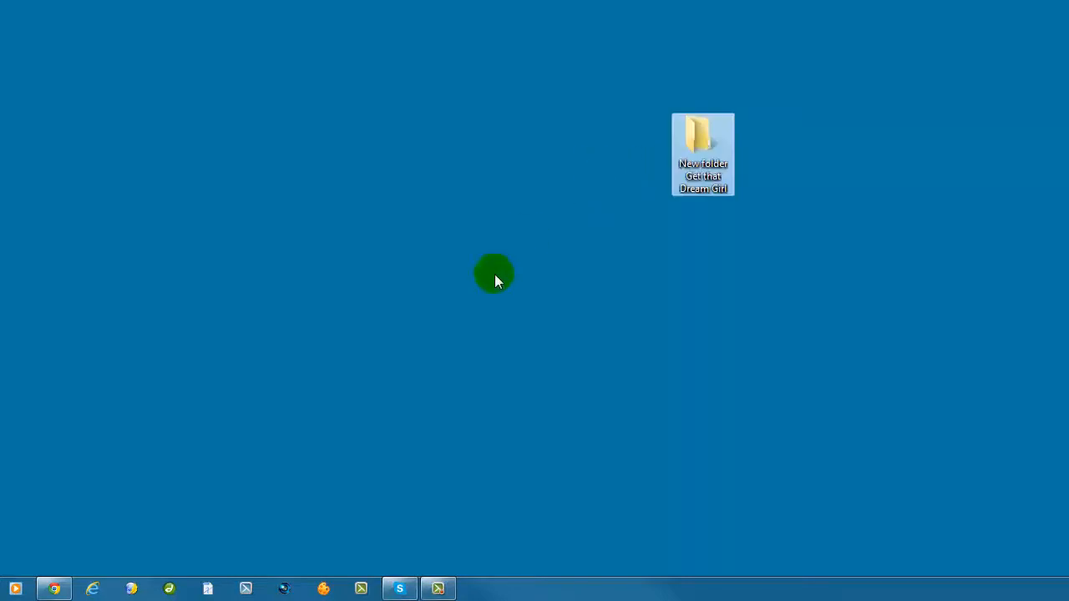
double_click(702, 154)
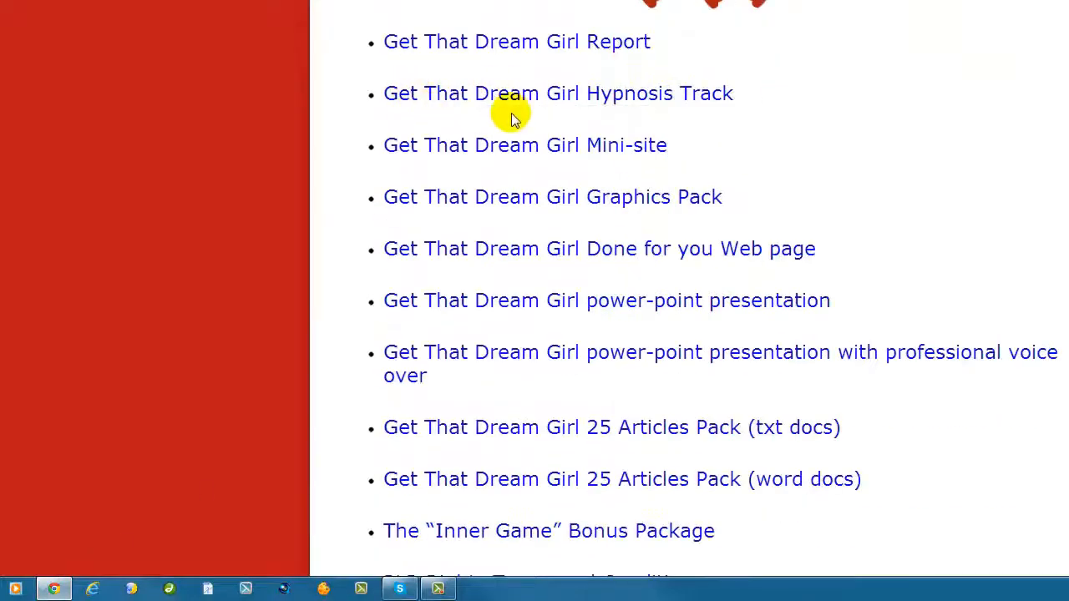
mouse_move(668, 158)
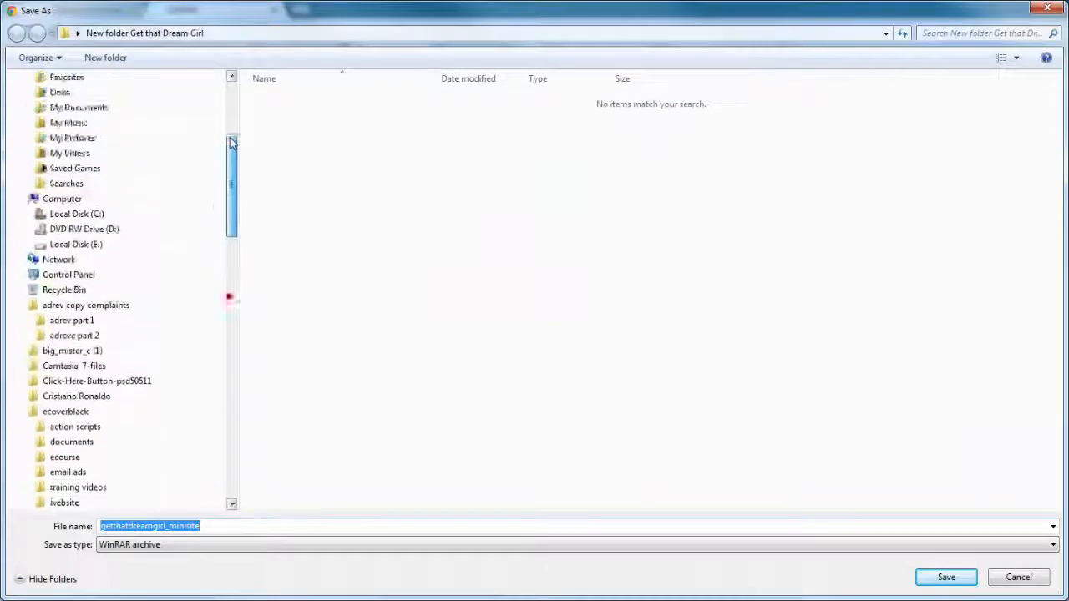
Step: Save the getthatdreamgirl_minisite archive into the desktop's 'New folder Get that Dream Girl'
click(50, 92)
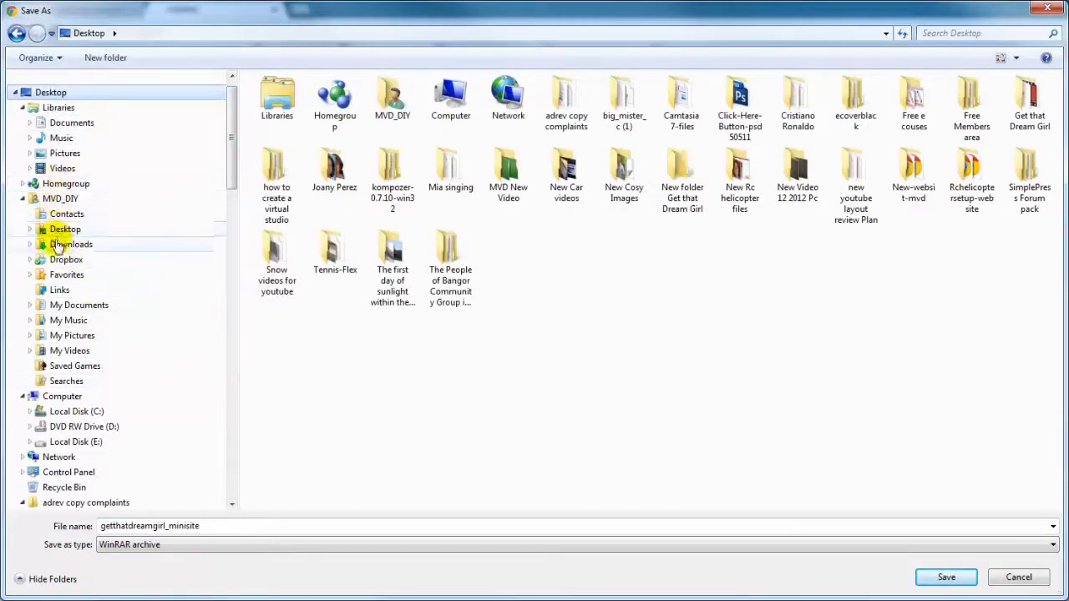
click(65, 229)
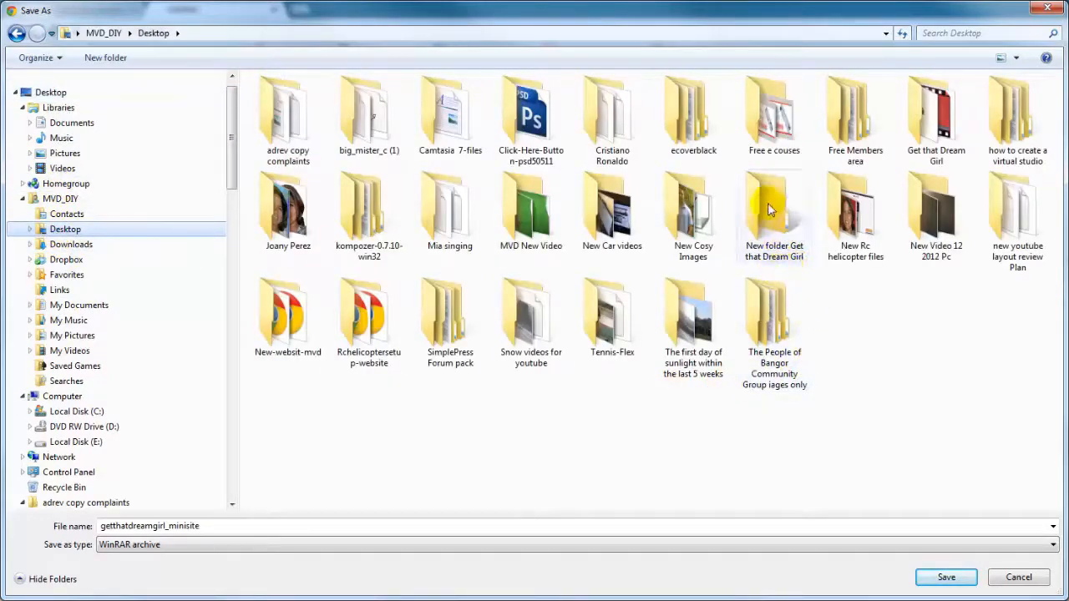
double_click(773, 210)
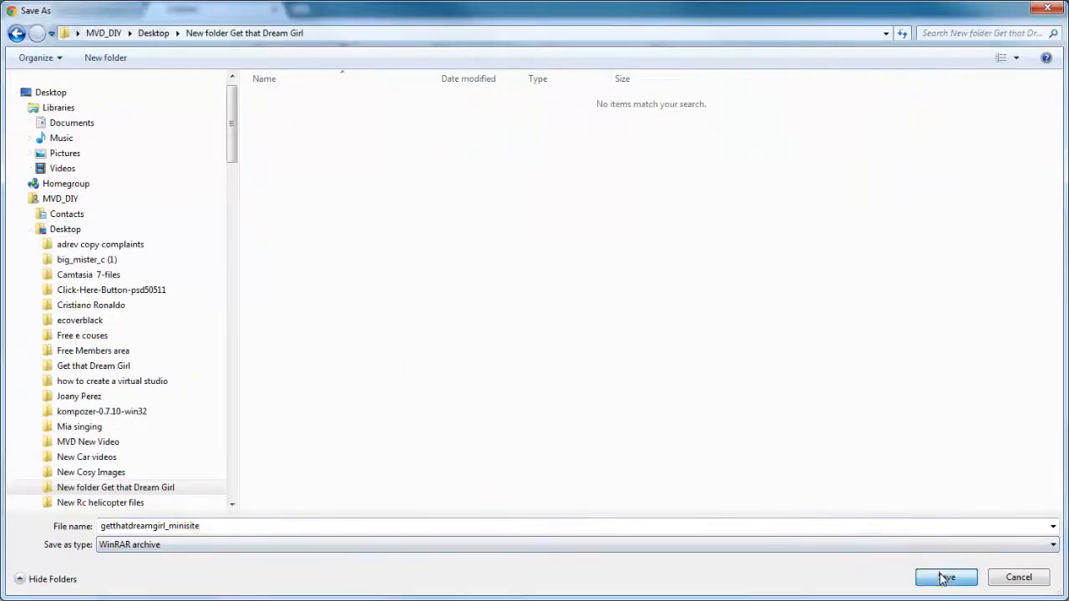
click(944, 577)
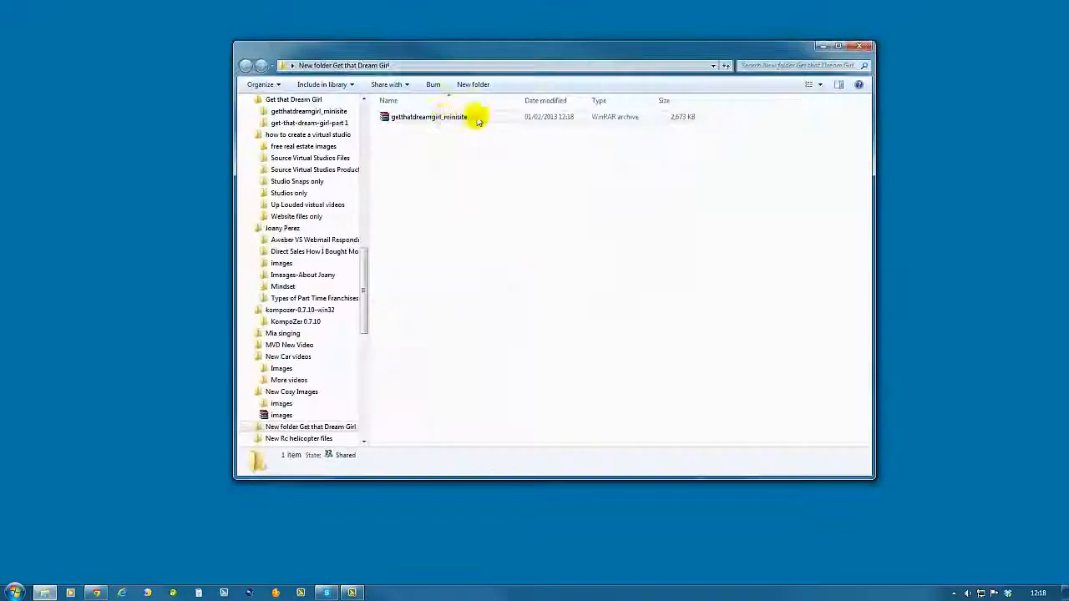
Step: Extract the getthatdreamgirl_minisite archive with WinRAR into its suggested same-named subfolder
right_click(428, 117)
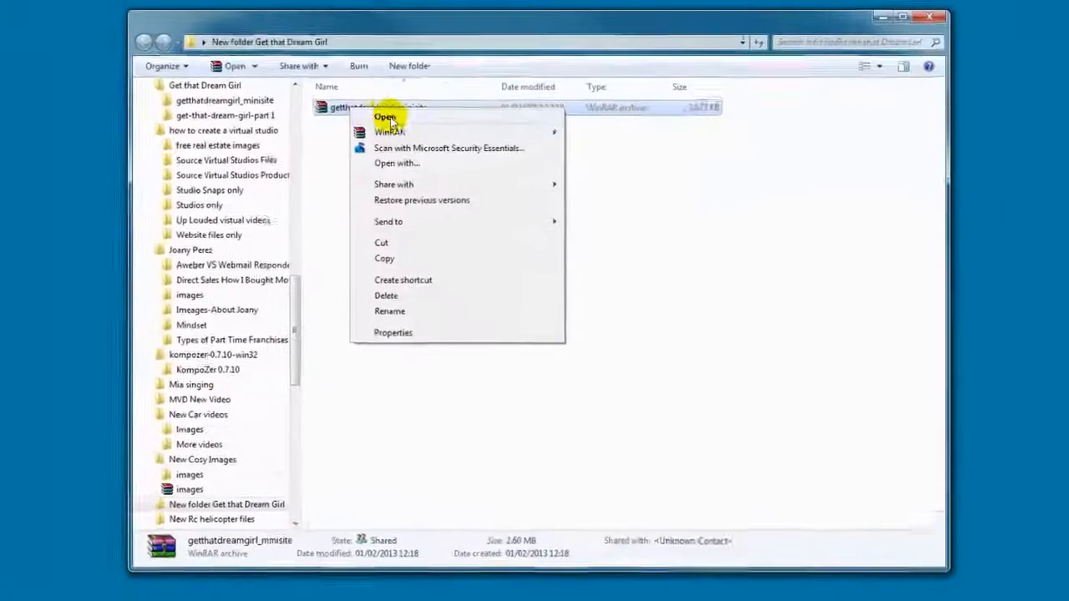
mouse_move(375, 131)
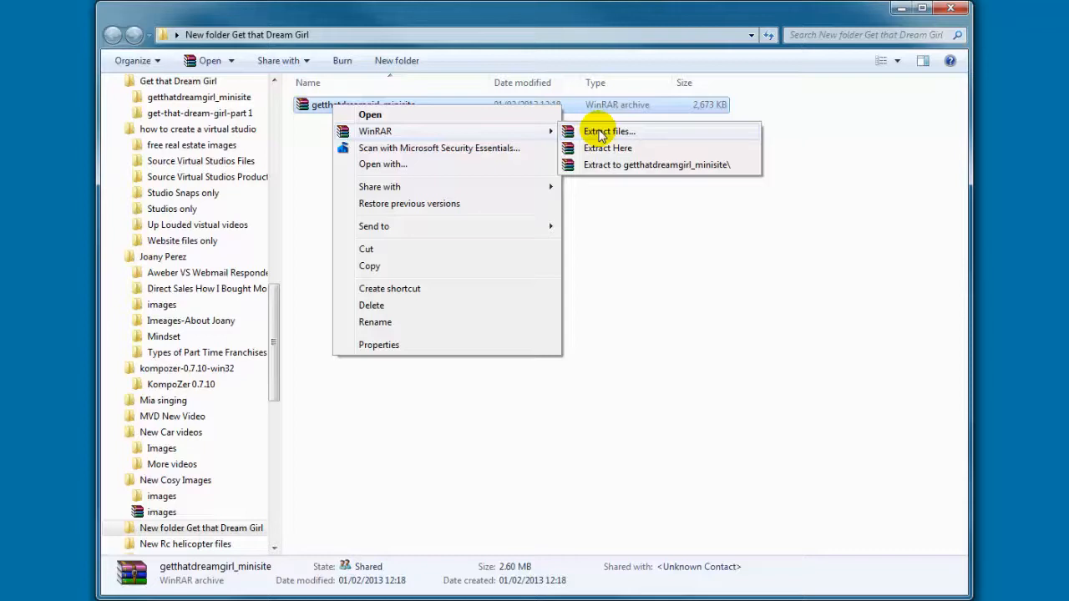
click(608, 132)
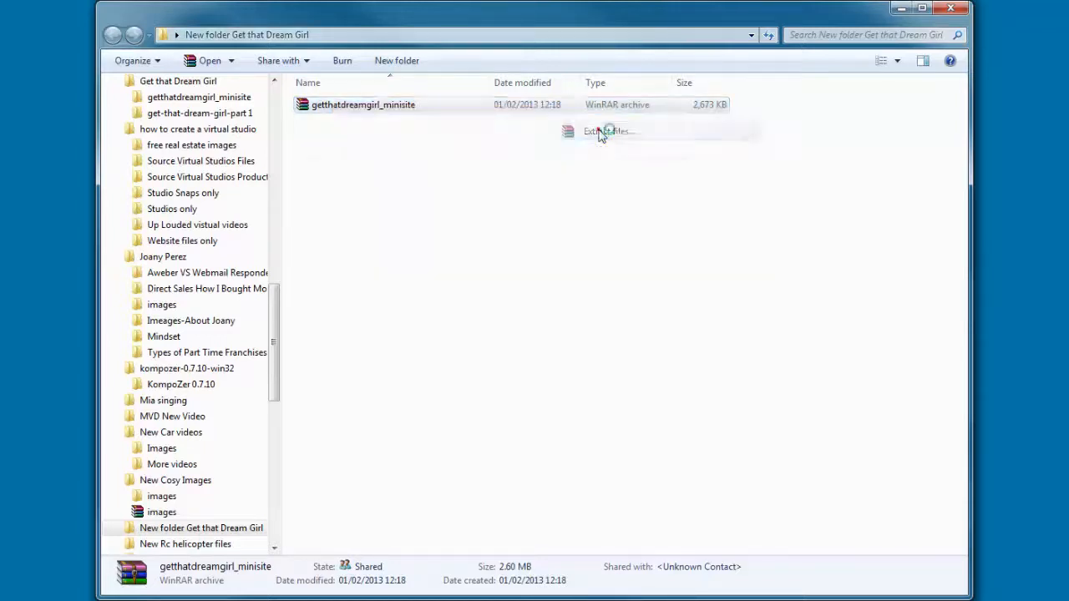
click(608, 131)
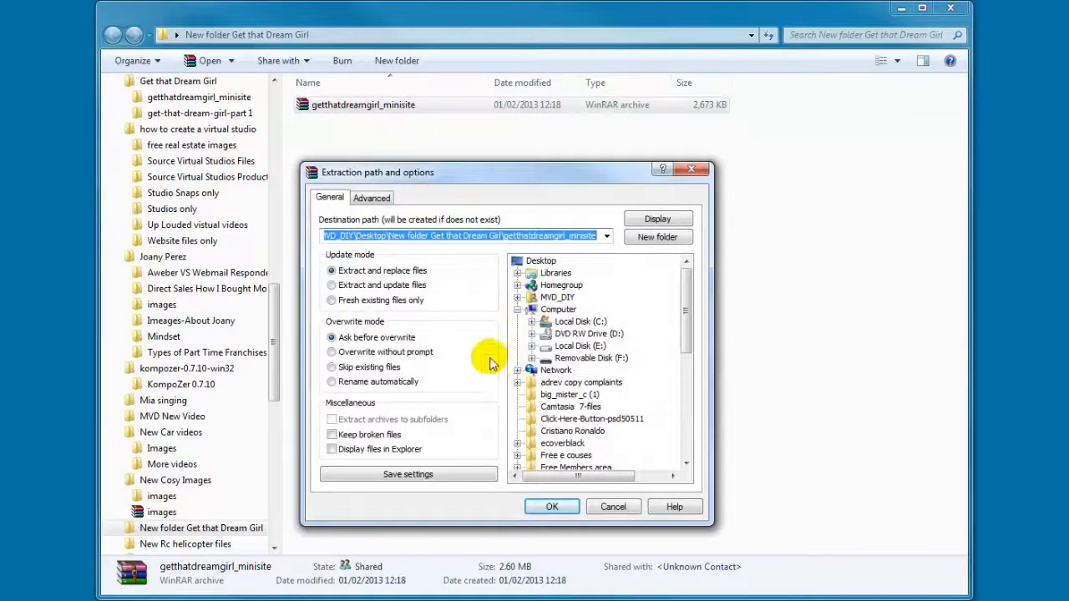
mouse_move(363, 139)
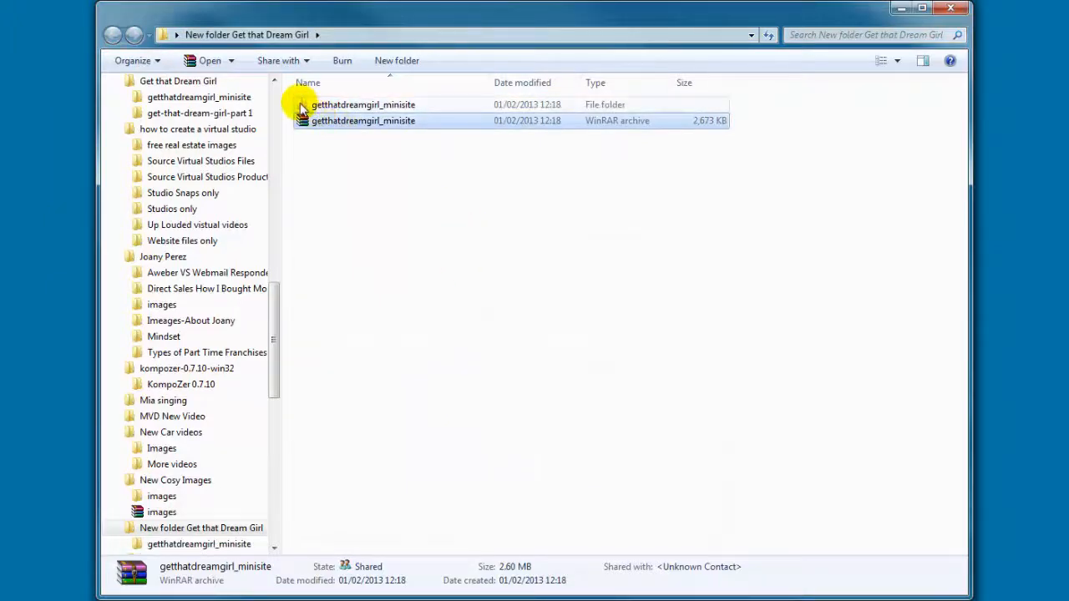
Step: Open index.html from the nested getthatdreamgirl_minisite folders in KompoZer and scroll the sales page
double_click(363, 104)
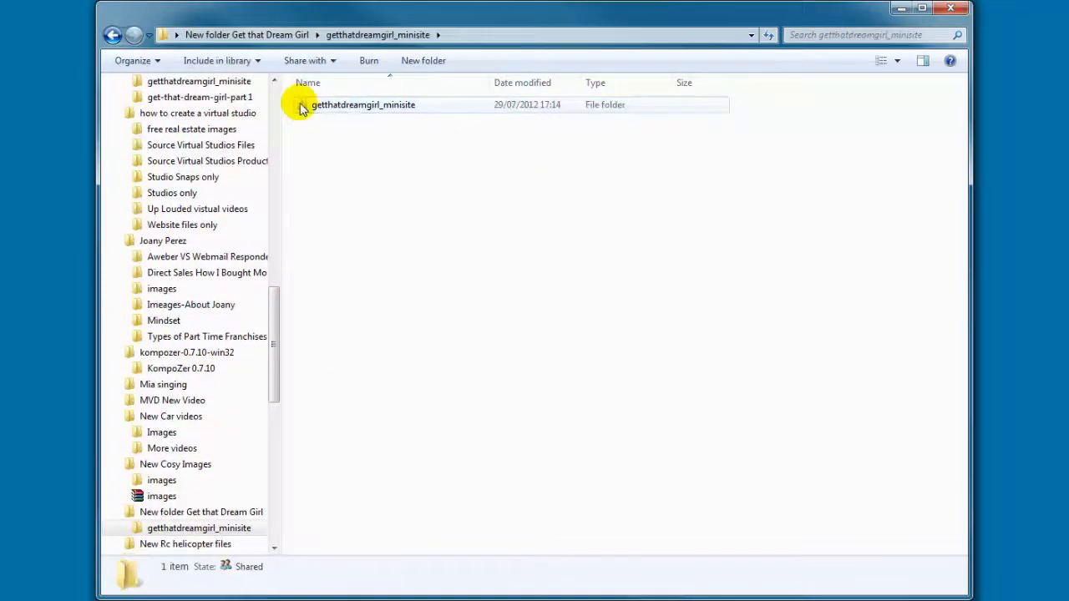
double_click(363, 104)
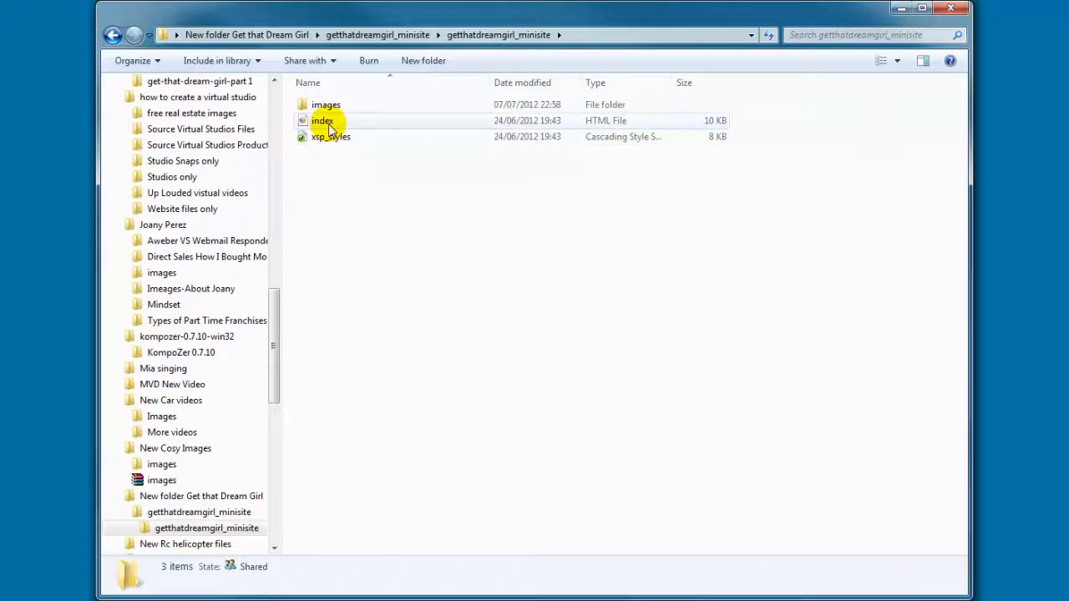
click(323, 120)
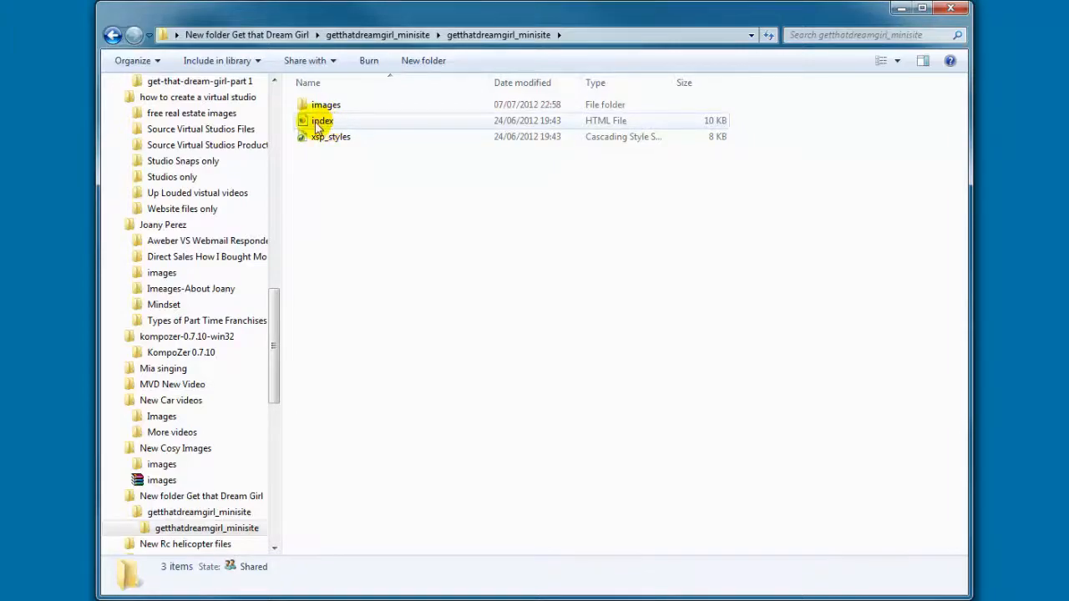
double_click(323, 120)
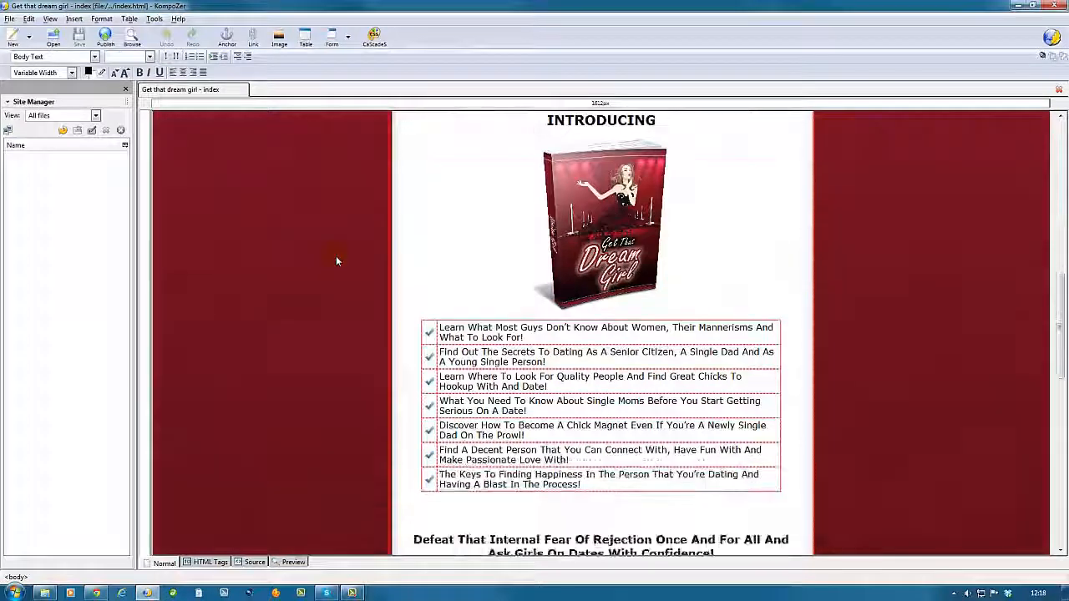
scroll(down, 3)
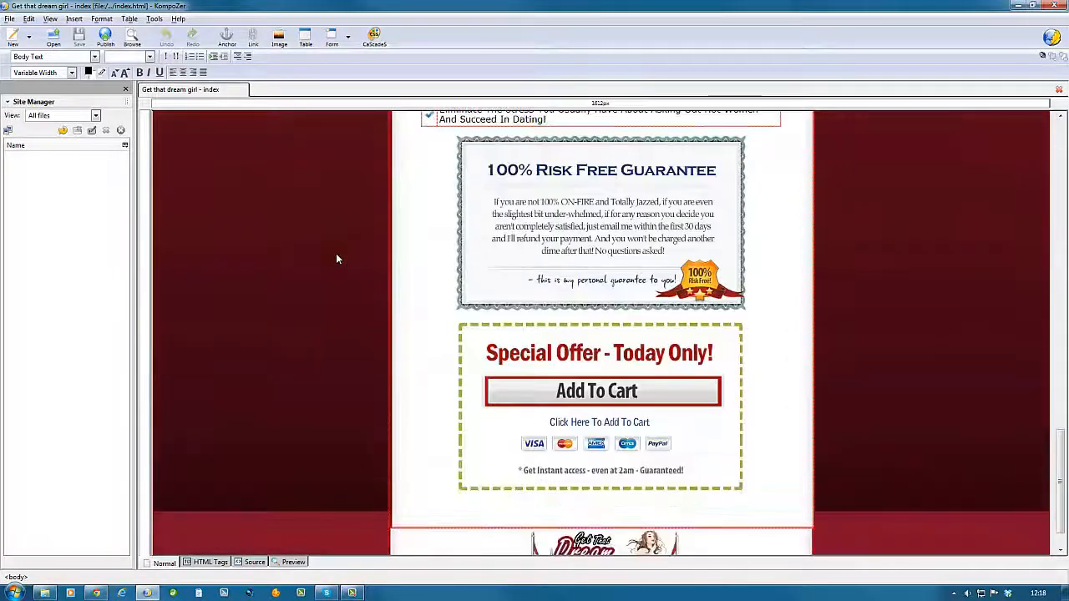